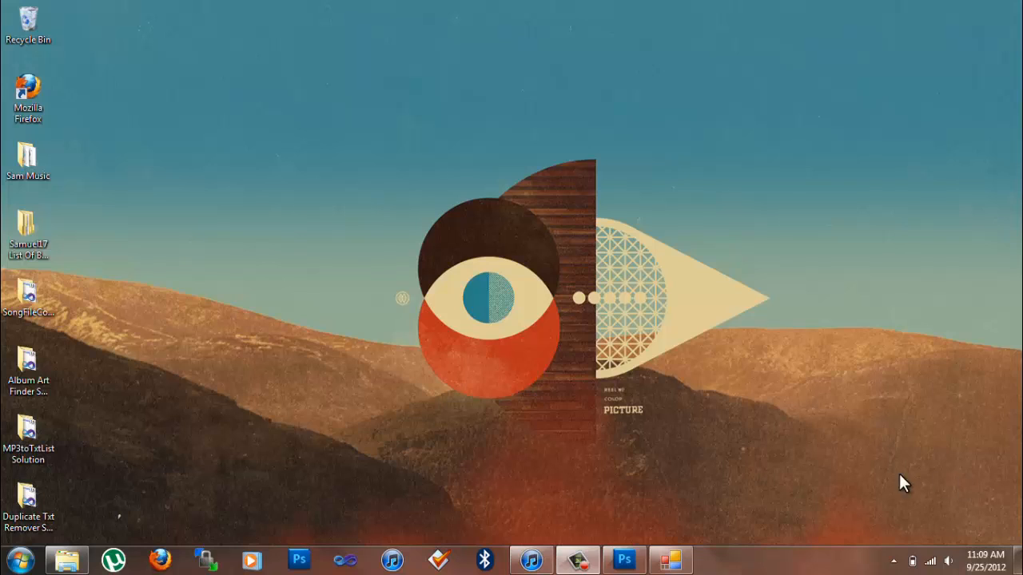
{"action": "mouse_move", "coordinate": [530, 560]}
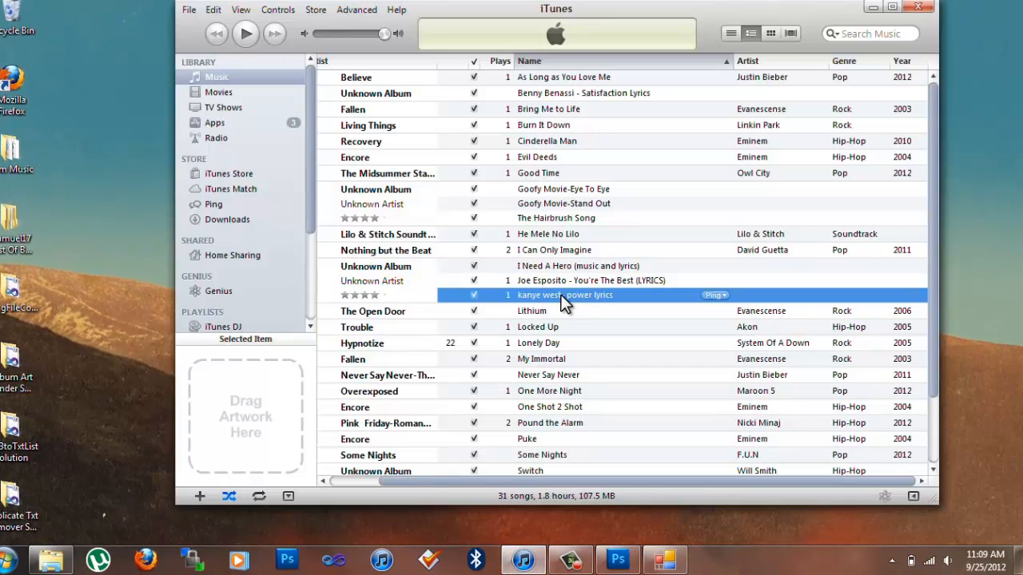
{"action": "mouse_move", "coordinate": [590, 306]}
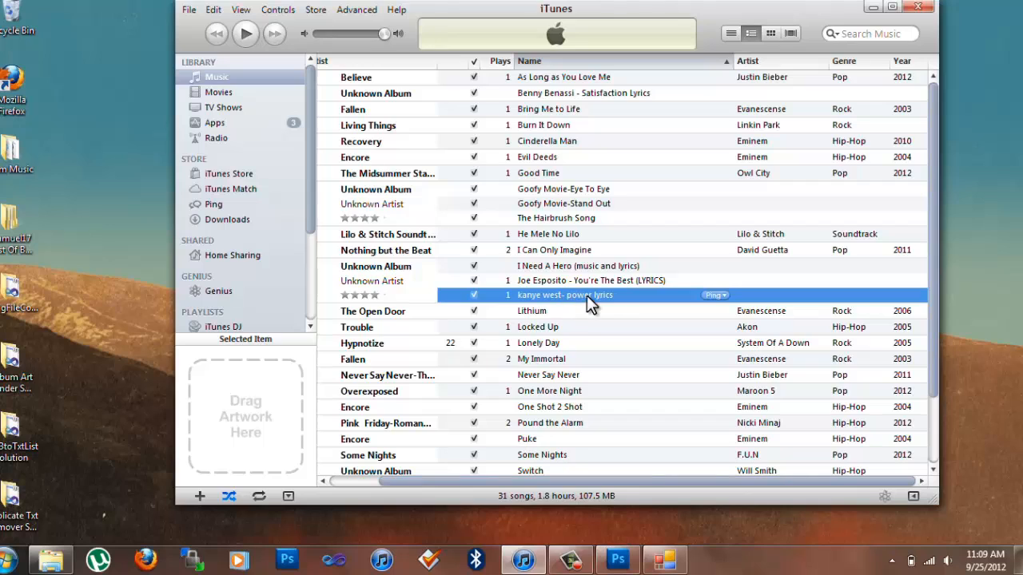
{"action": "mouse_move", "coordinate": [615, 308]}
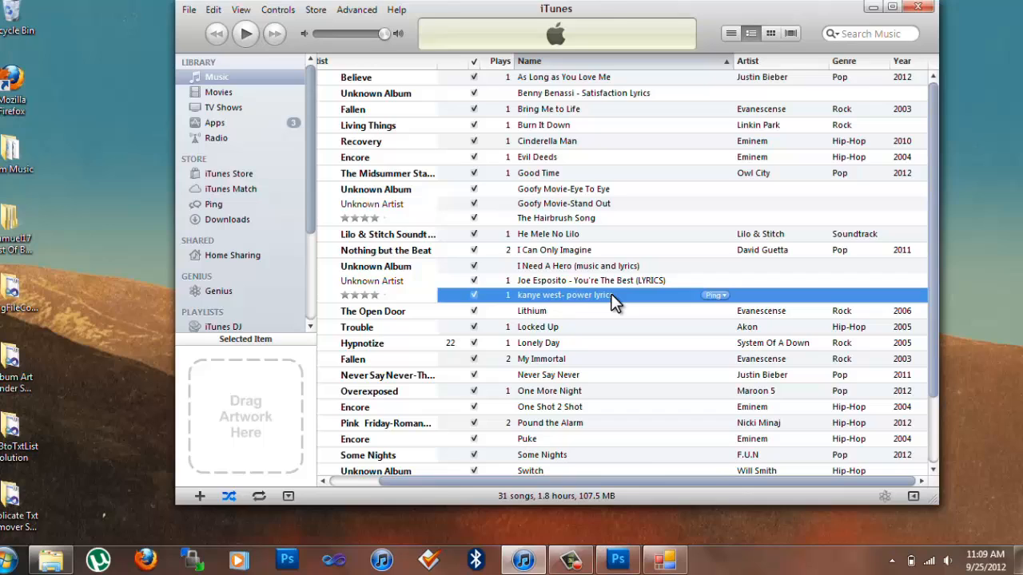
{"action": "mouse_move", "coordinate": [411, 304]}
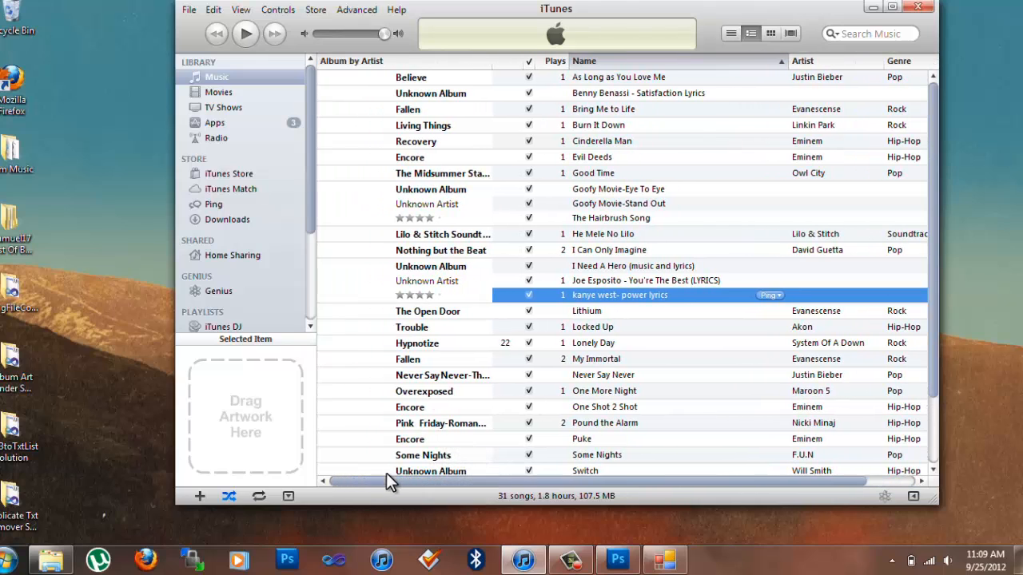
{"action": "mouse_move", "coordinate": [810, 304]}
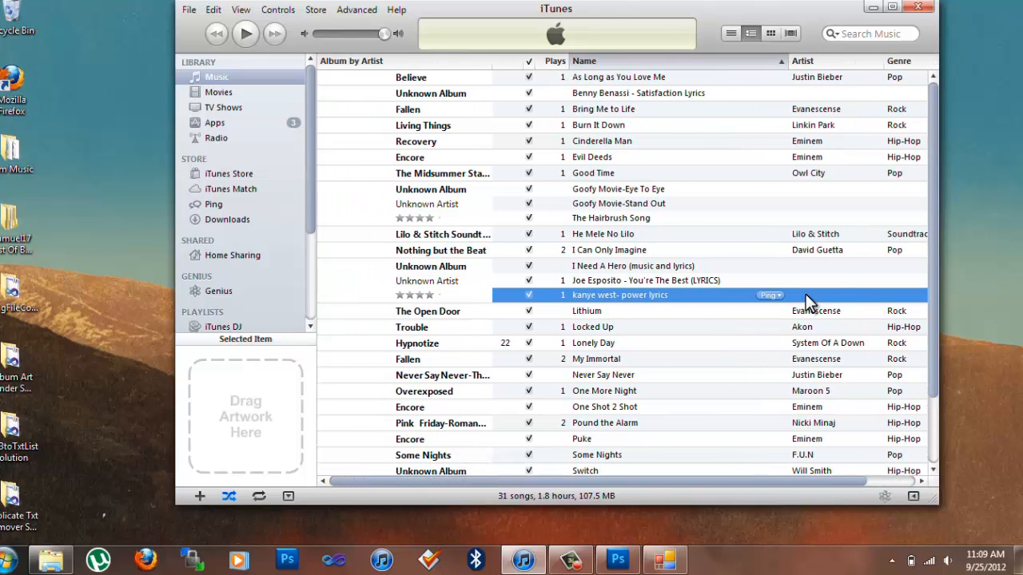
{"action": "mouse_move", "coordinate": [623, 488]}
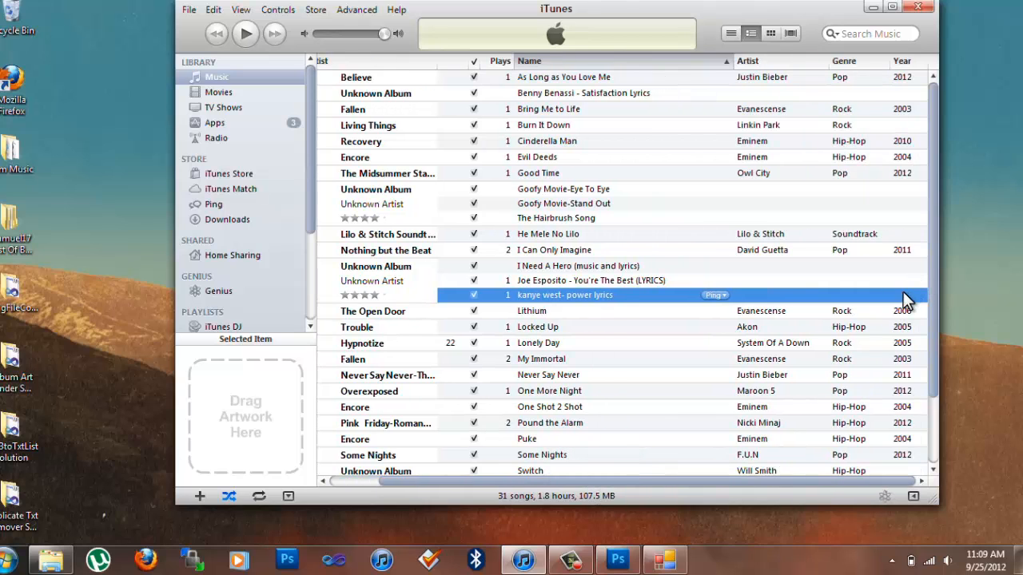
{"action": "right_click", "coordinate": [565, 295]}
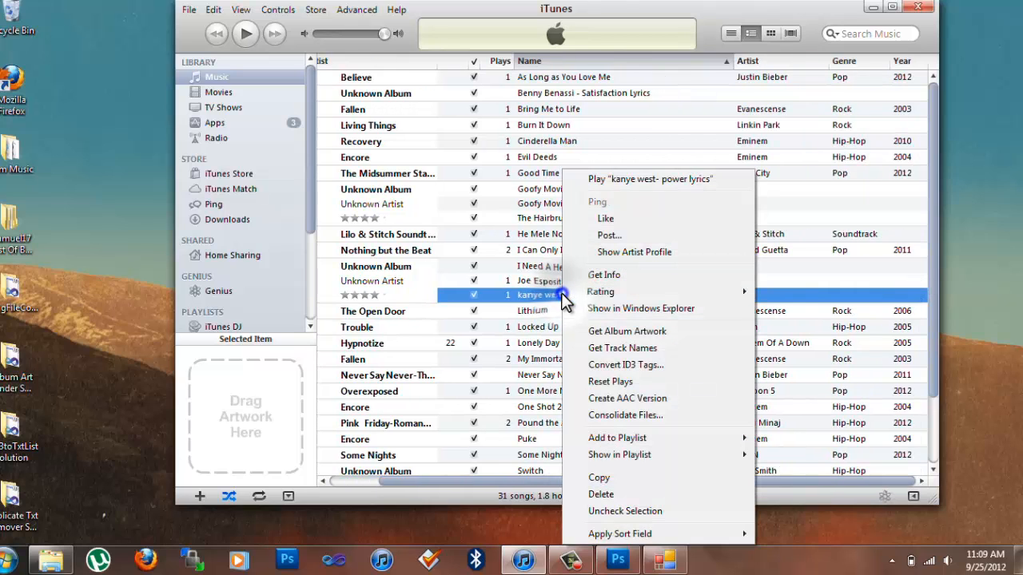
{"action": "left_click", "coordinate": [604, 275]}
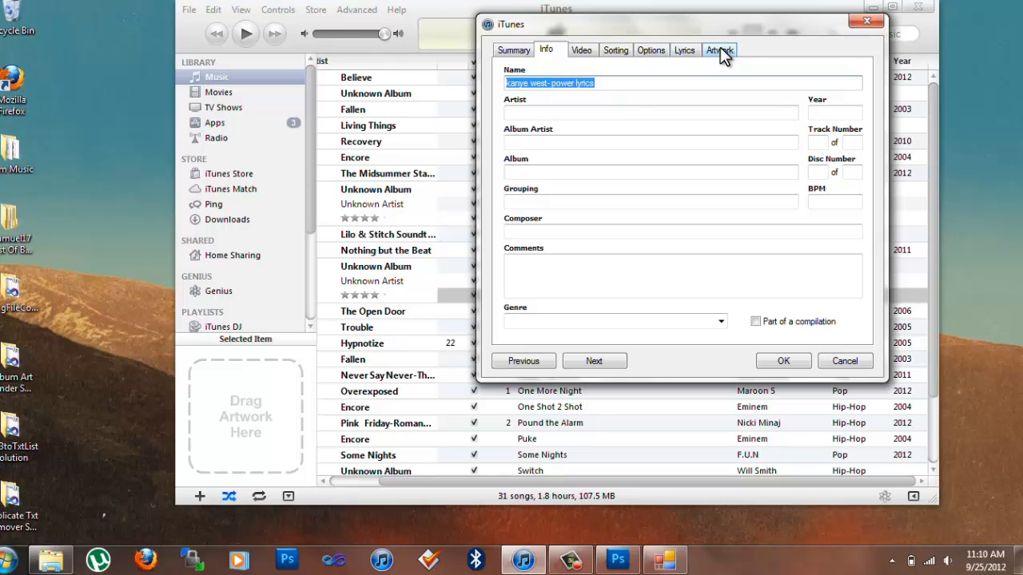
{"action": "left_click", "coordinate": [718, 48]}
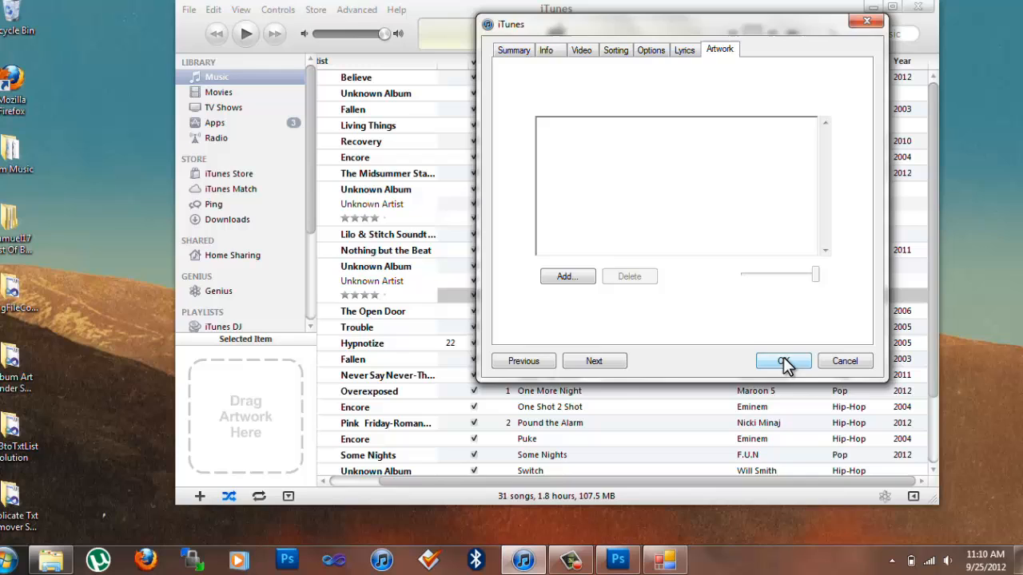
{"action": "left_click", "coordinate": [782, 360]}
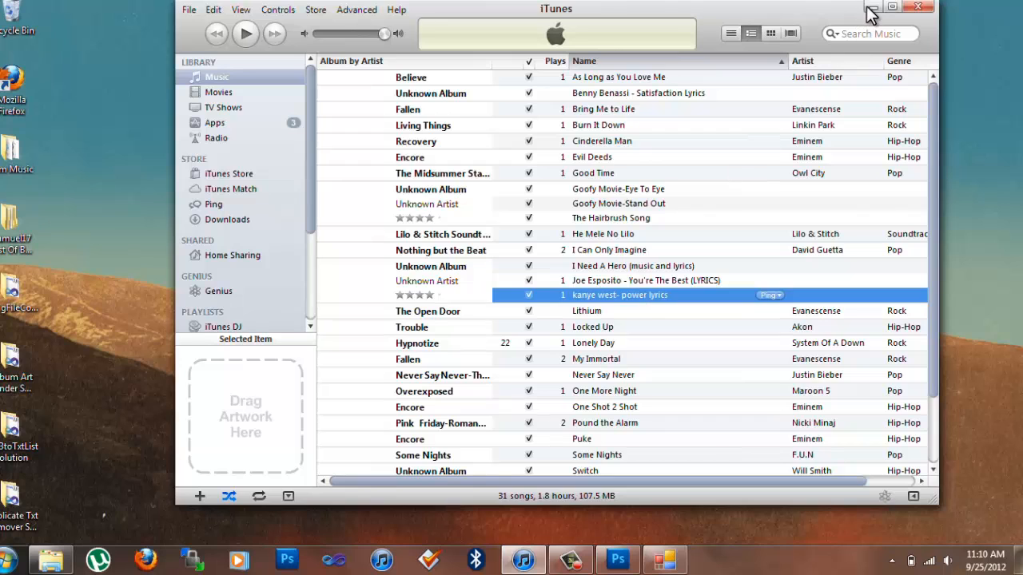
- Hide iTunes, launch Album Art Finder's Find Song Info, and search for 'Power'
{"action": "left_click", "coordinate": [892, 7]}
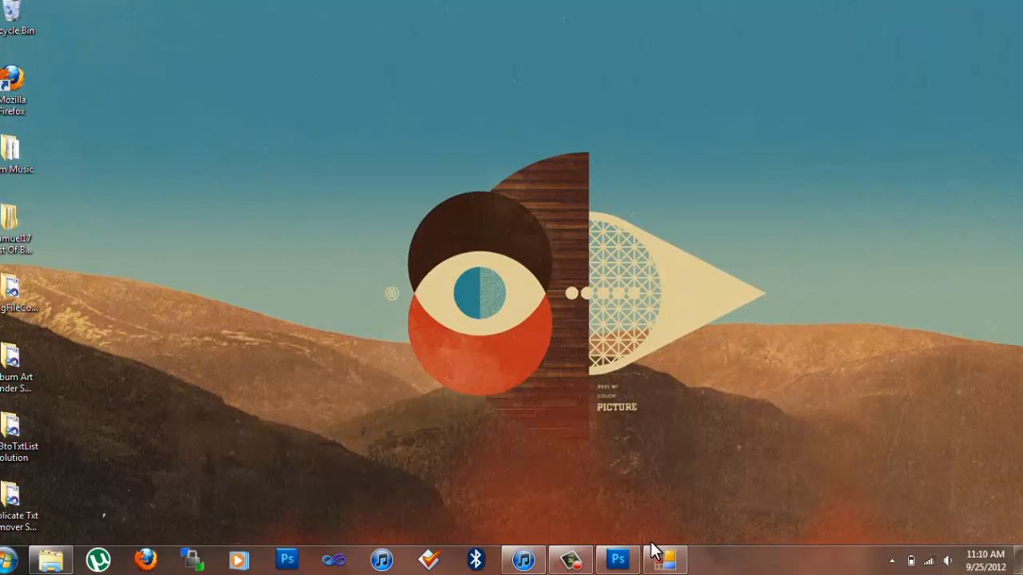
{"action": "left_click", "coordinate": [665, 558]}
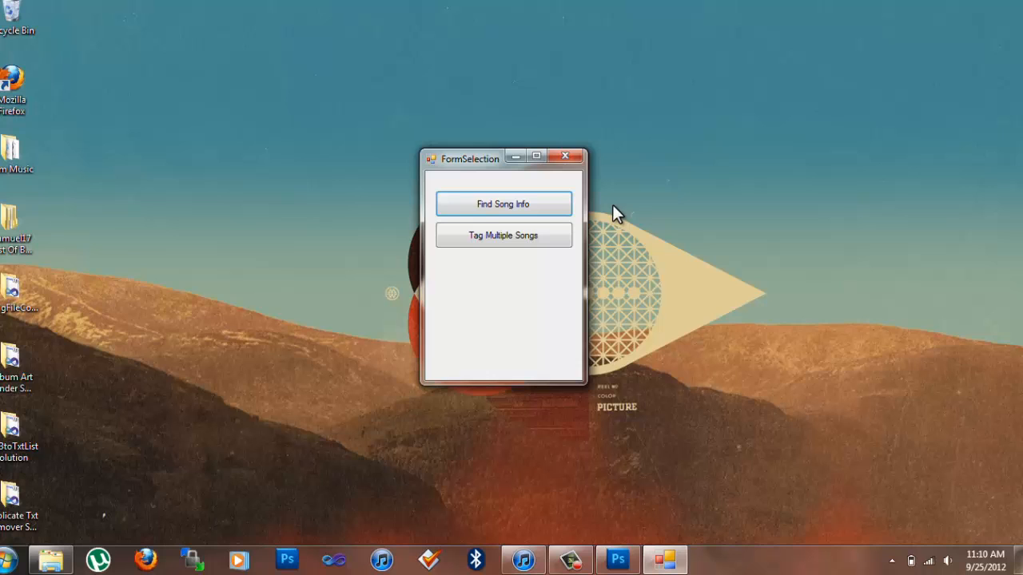
{"action": "left_click", "coordinate": [503, 235]}
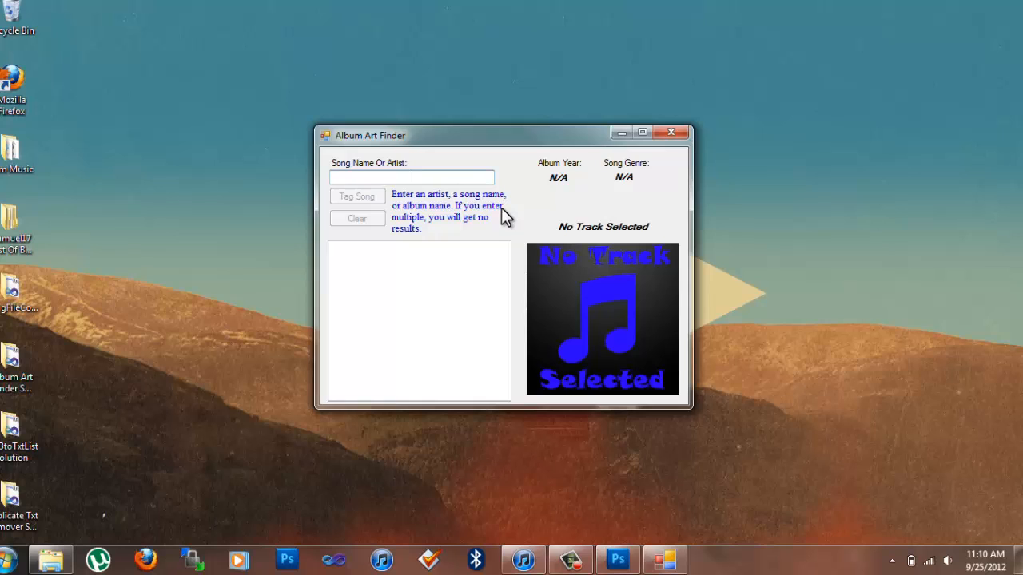
{"action": "type", "text": "K"}
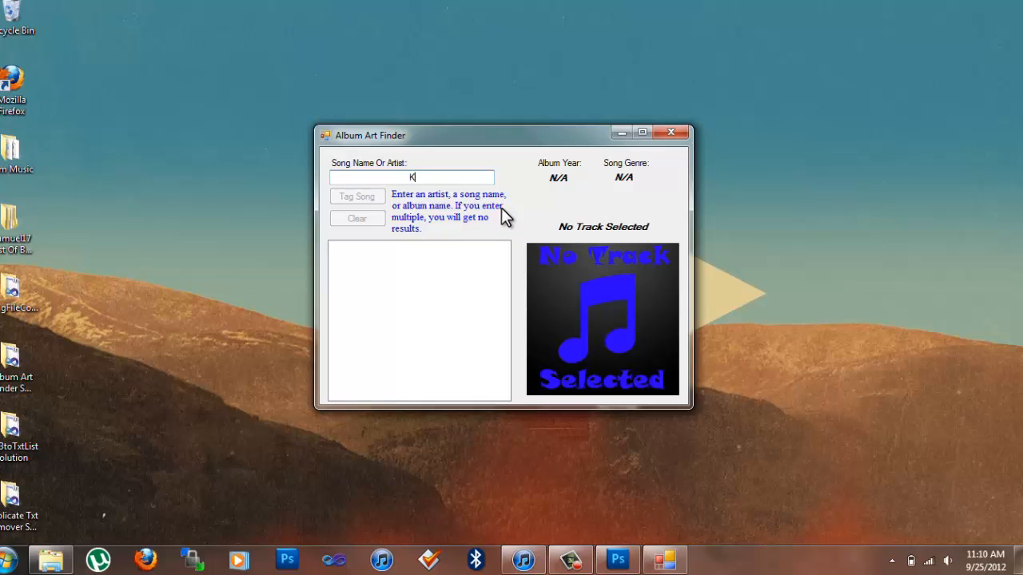
{"action": "type", "text": "anye"}
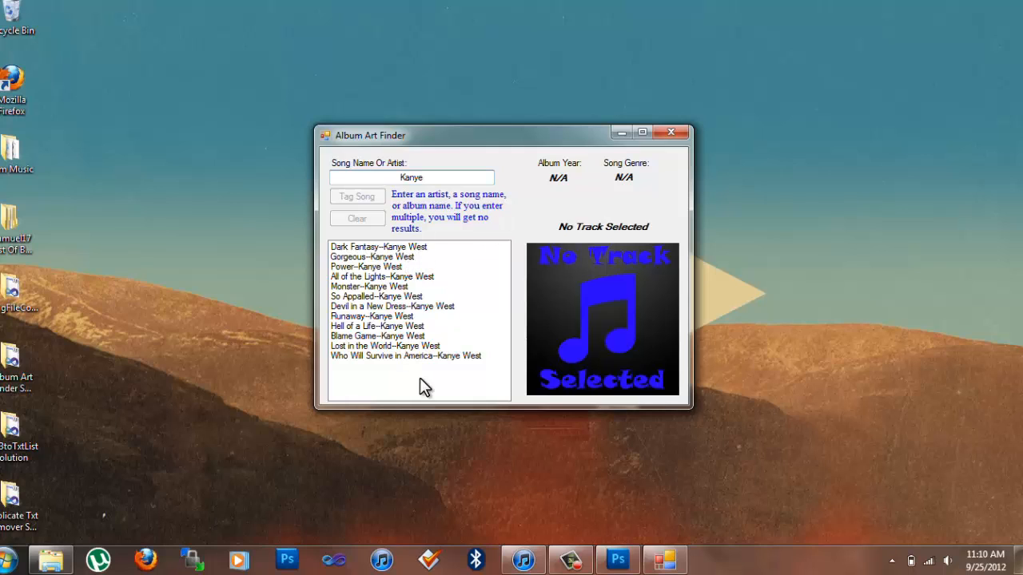
{"action": "mouse_move", "coordinate": [394, 363]}
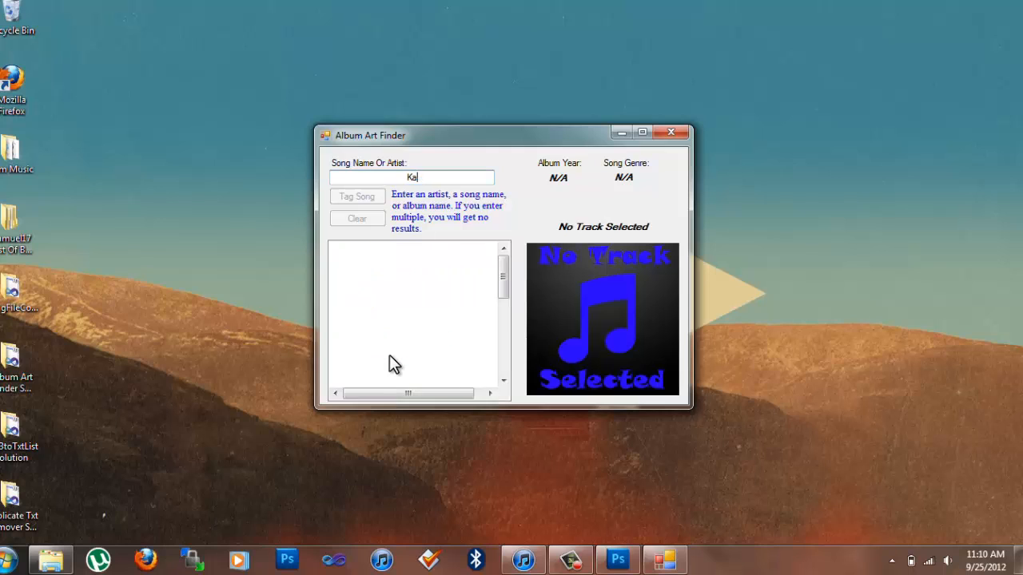
{"action": "type", "text": "Power"}
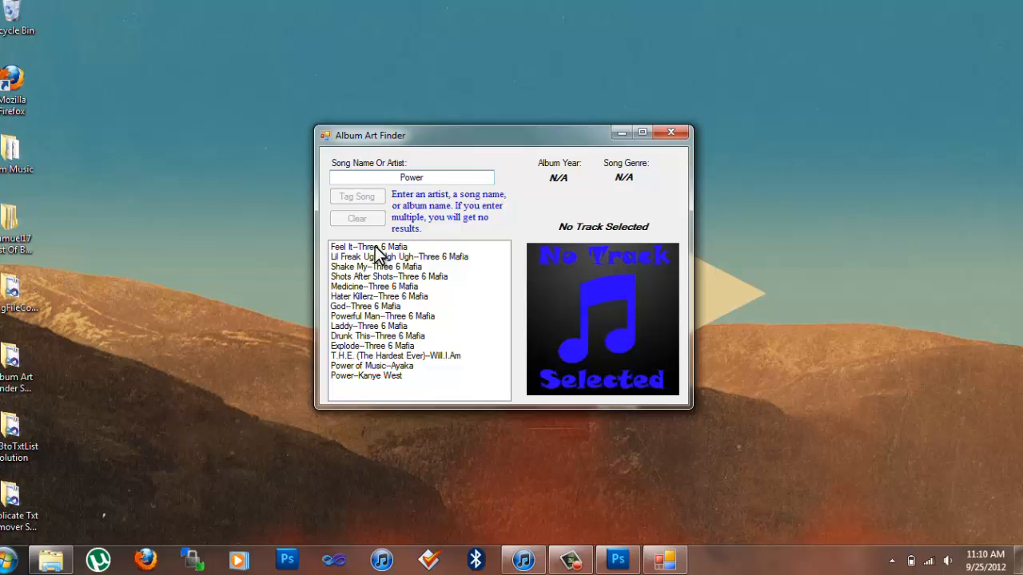
- Preview the Feel It result, then select Power--Kanye West (2010, Hip-Hop)
{"action": "left_click", "coordinate": [369, 247]}
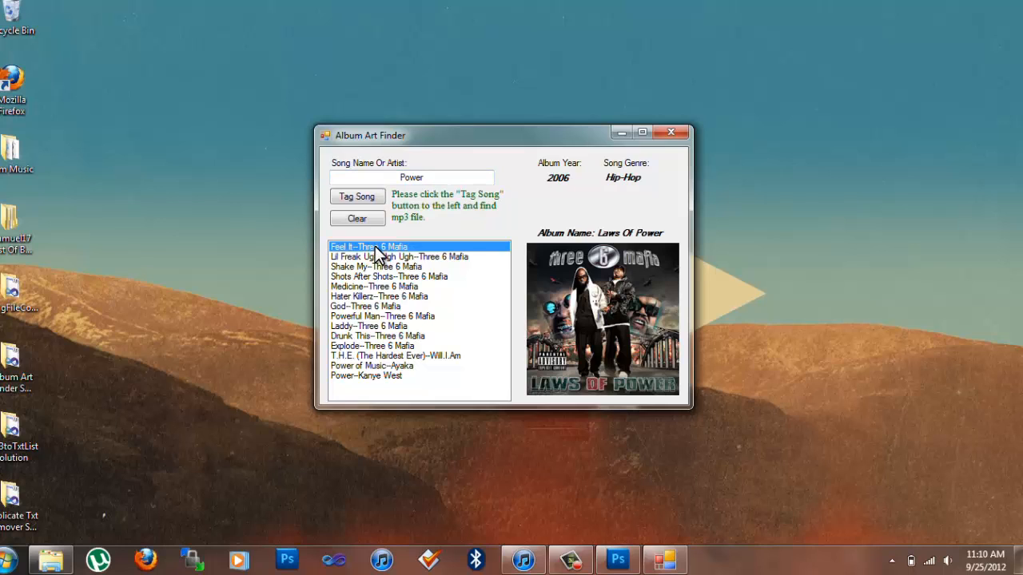
{"action": "mouse_move", "coordinate": [657, 246]}
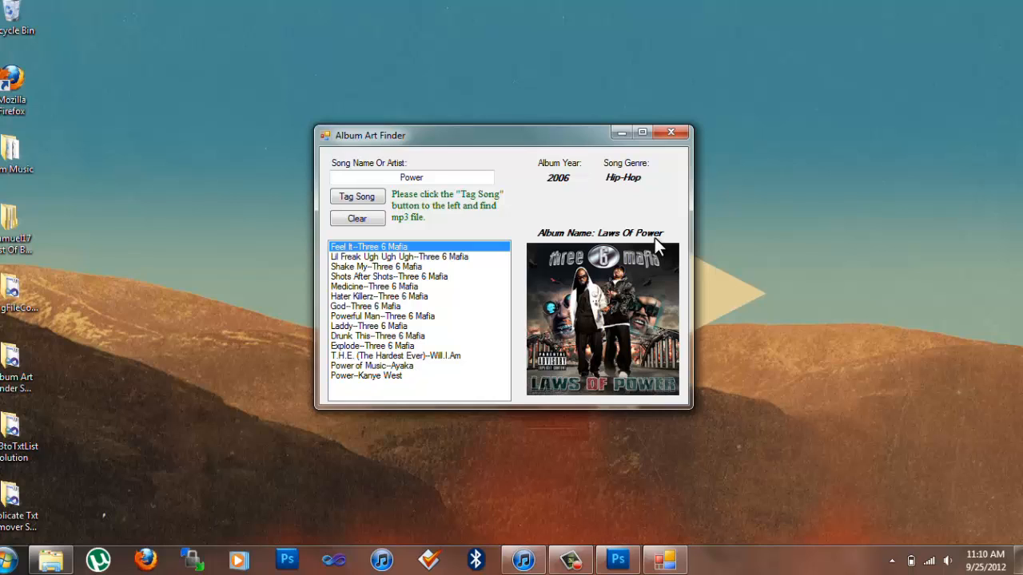
{"action": "mouse_move", "coordinate": [542, 254]}
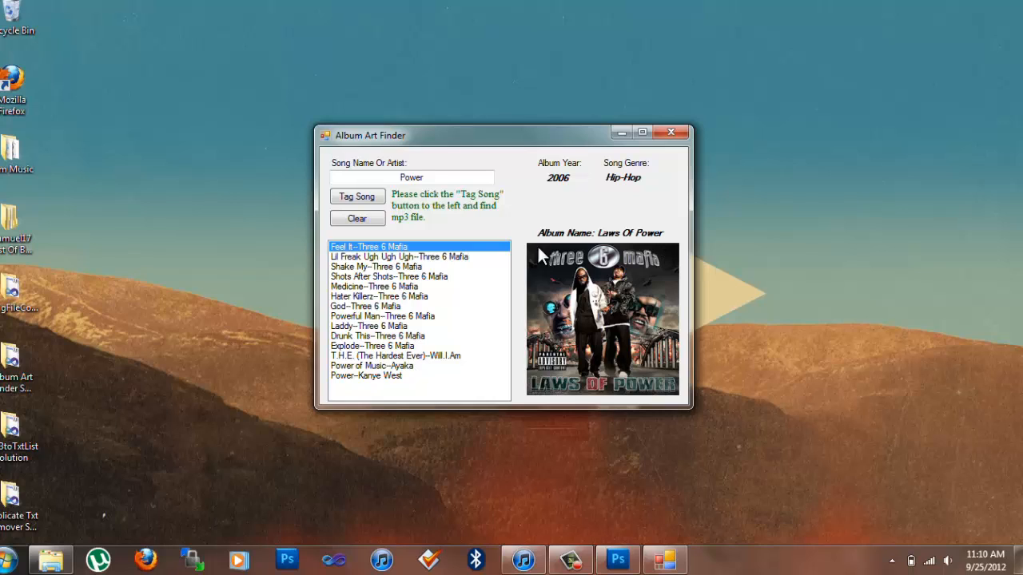
{"action": "mouse_move", "coordinate": [366, 381]}
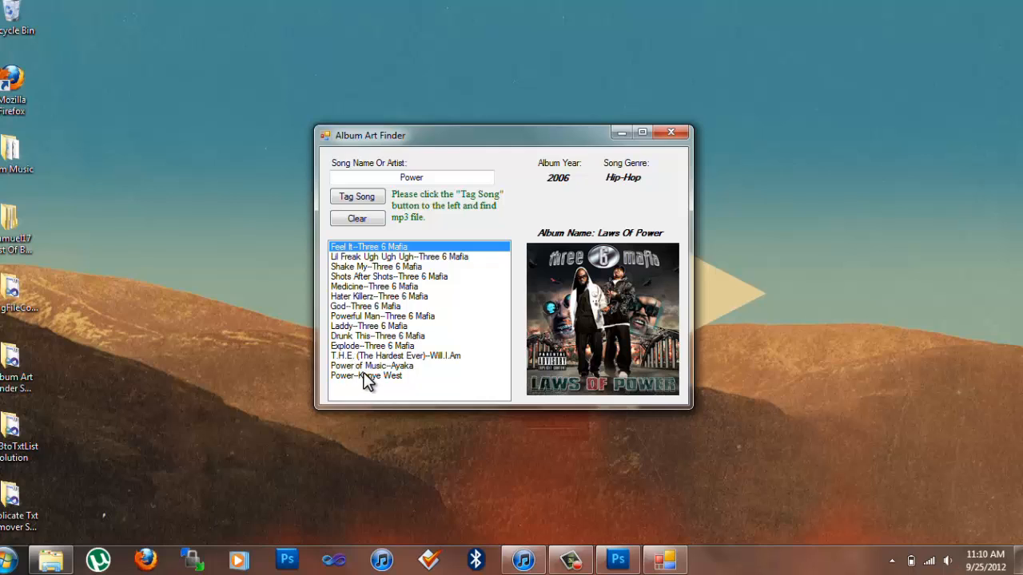
{"action": "left_click", "coordinate": [365, 376]}
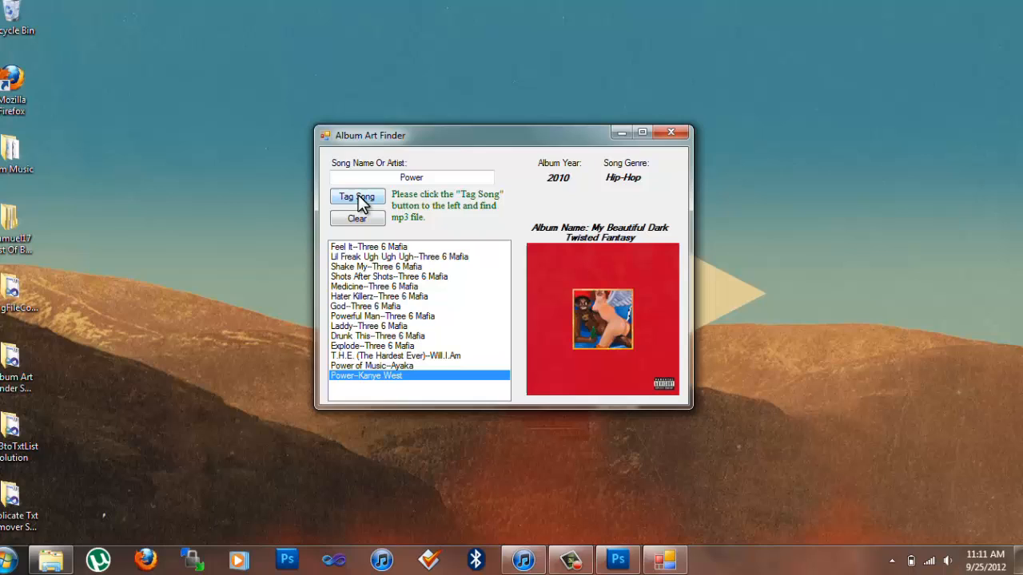
{"action": "mouse_move", "coordinate": [457, 203]}
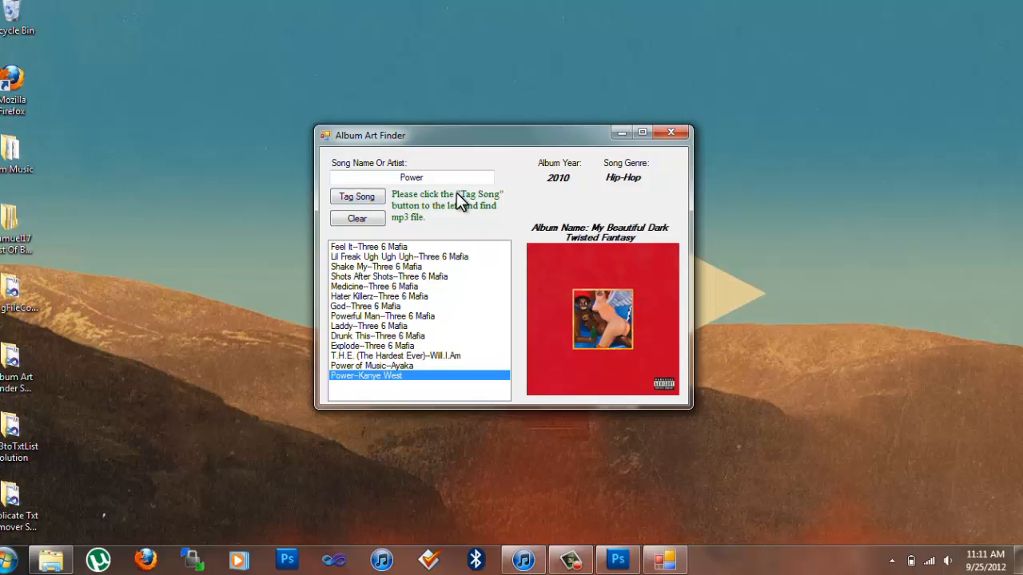
{"action": "mouse_move", "coordinate": [457, 208]}
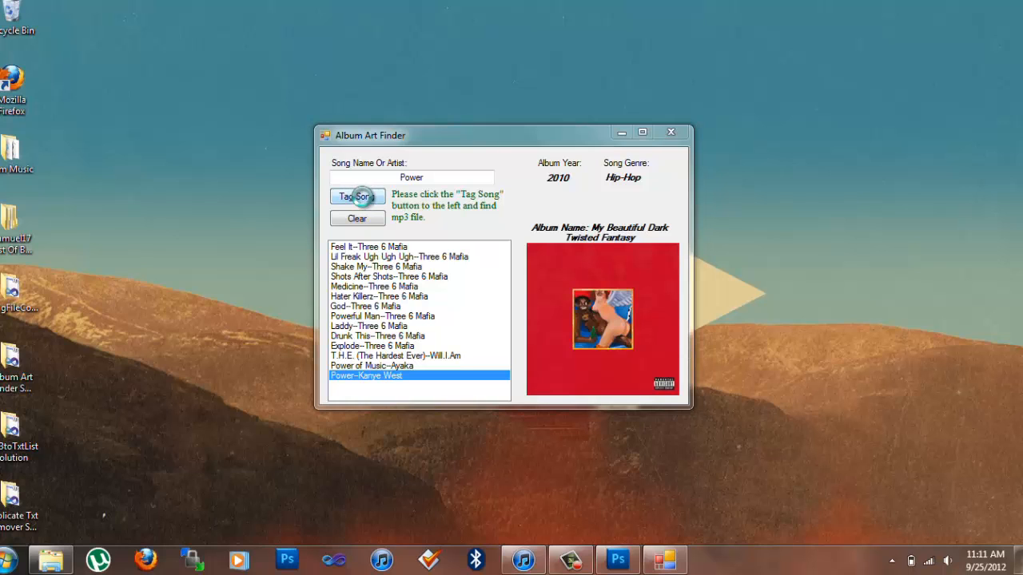
- Choose 'kanye west- power lyrics.mp3' from the Sam Music folder as the file to tag
{"action": "left_click", "coordinate": [357, 196]}
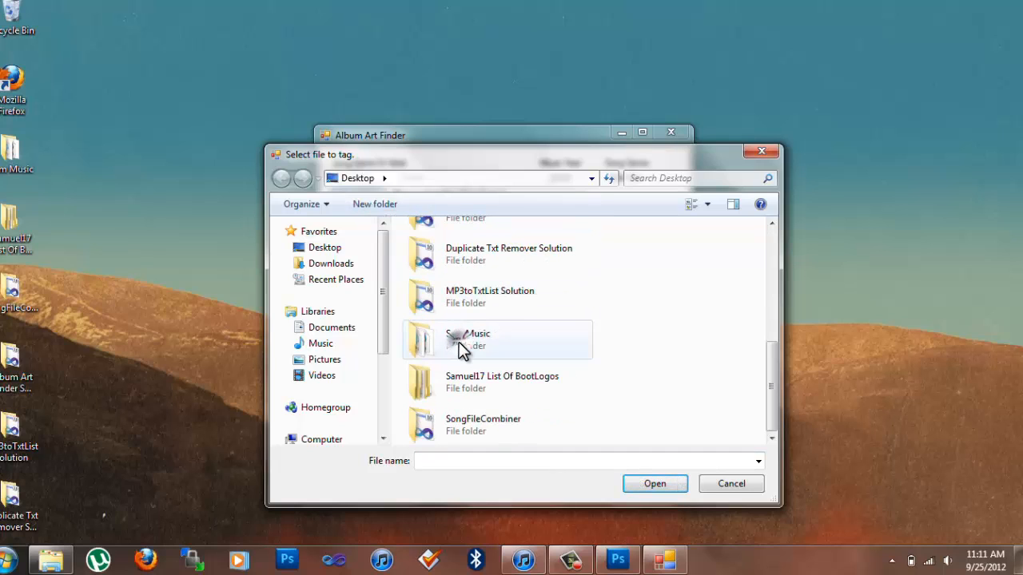
{"action": "double_click", "coordinate": [467, 340]}
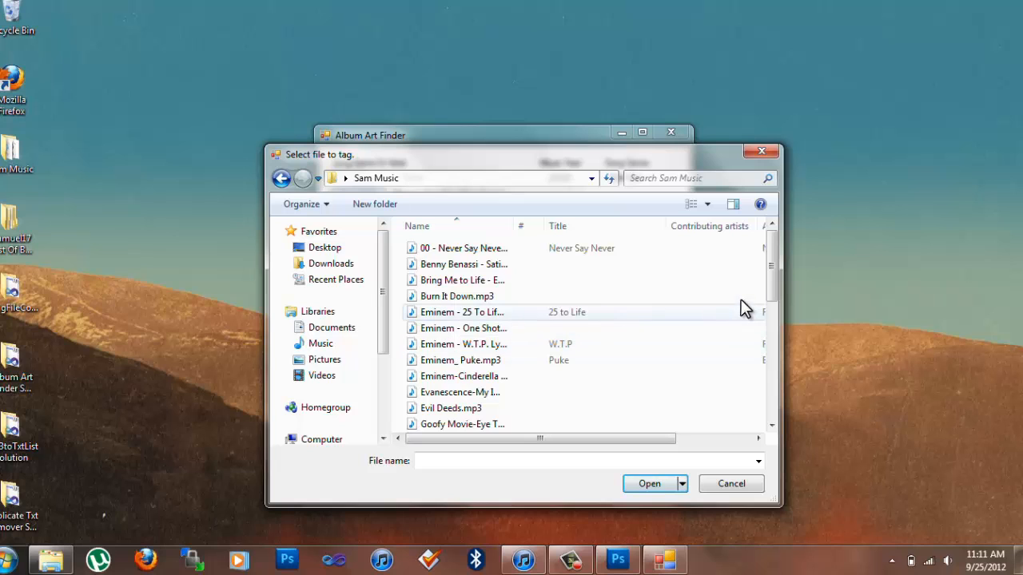
{"action": "scroll", "scroll_direction": "down", "scroll_amount": 3}
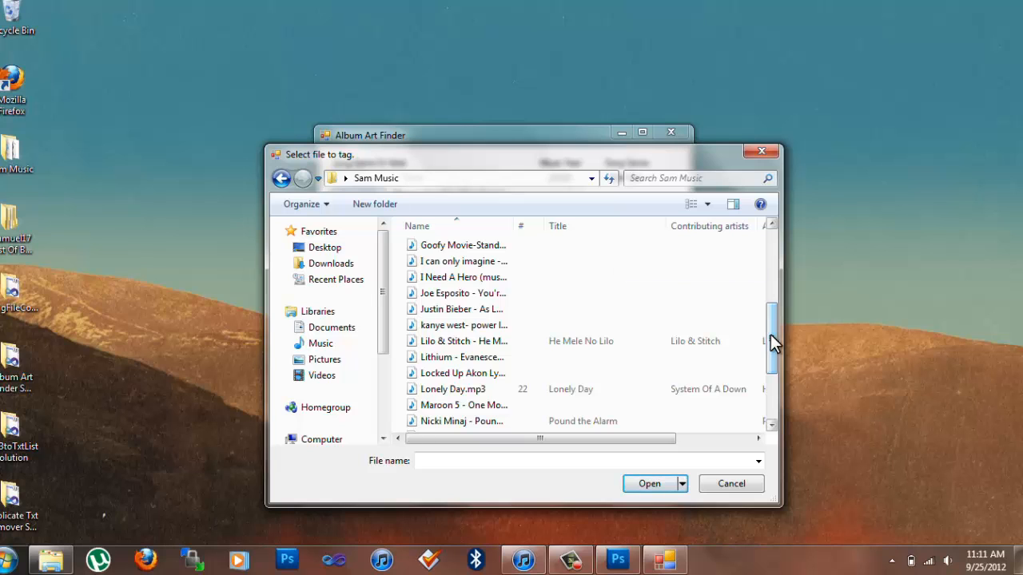
{"action": "scroll", "scroll_direction": "down", "scroll_amount": 3}
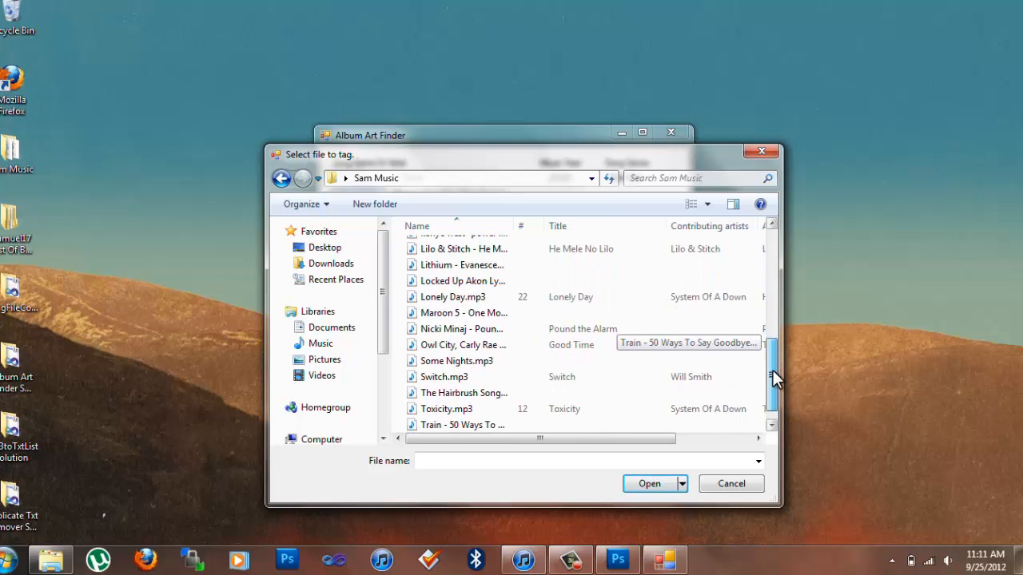
{"action": "scroll", "scroll_direction": "down", "scroll_amount": 3}
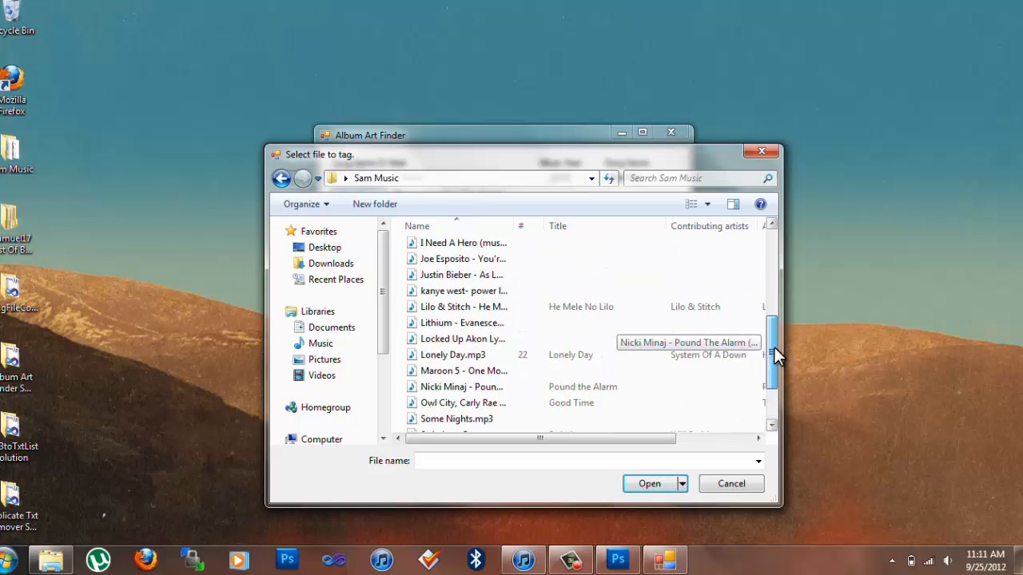
{"action": "left_click", "coordinate": [461, 290]}
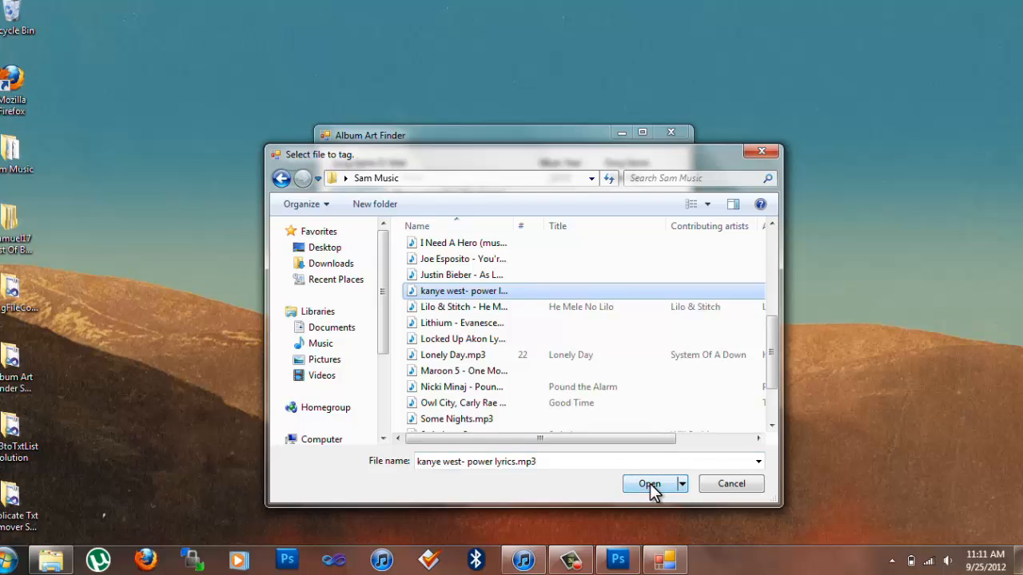
{"action": "left_click", "coordinate": [648, 483]}
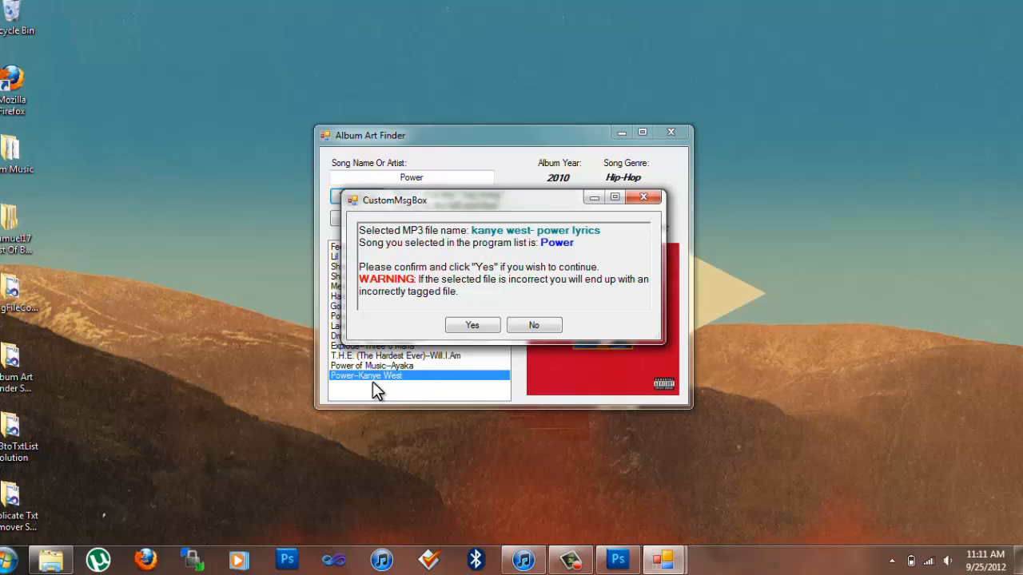
{"action": "mouse_move", "coordinate": [582, 246]}
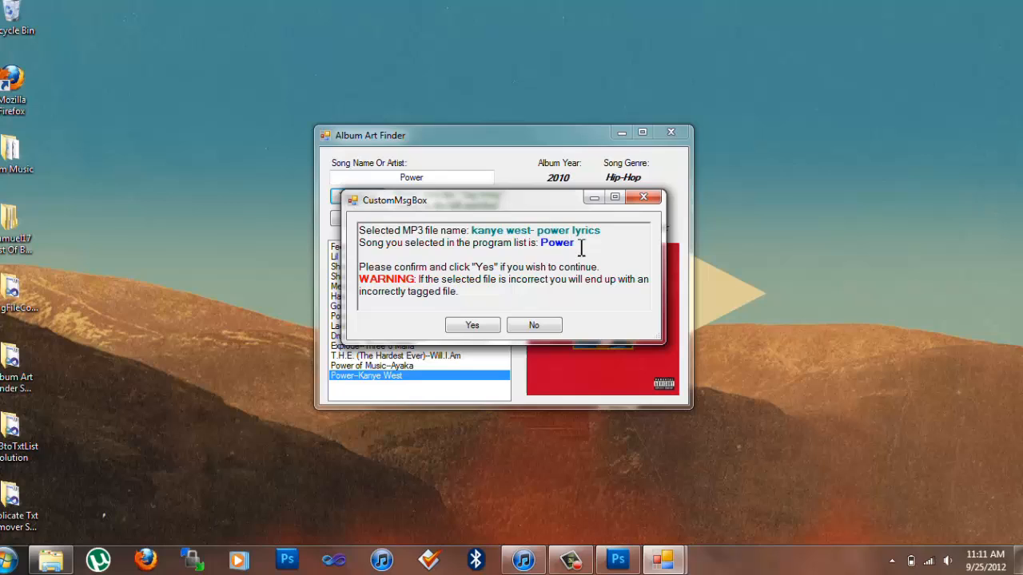
{"action": "mouse_move", "coordinate": [581, 247]}
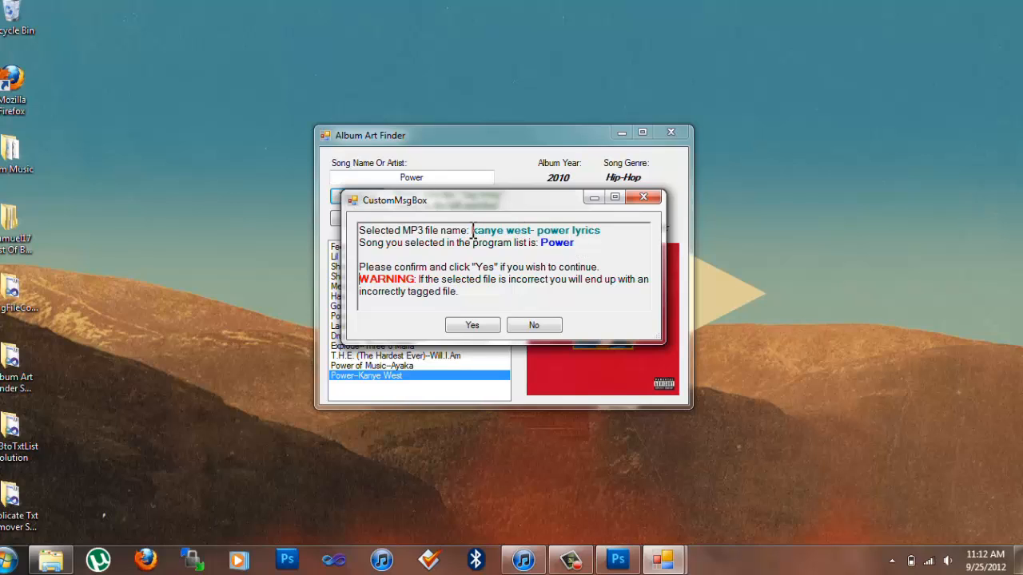
{"action": "mouse_move", "coordinate": [626, 230]}
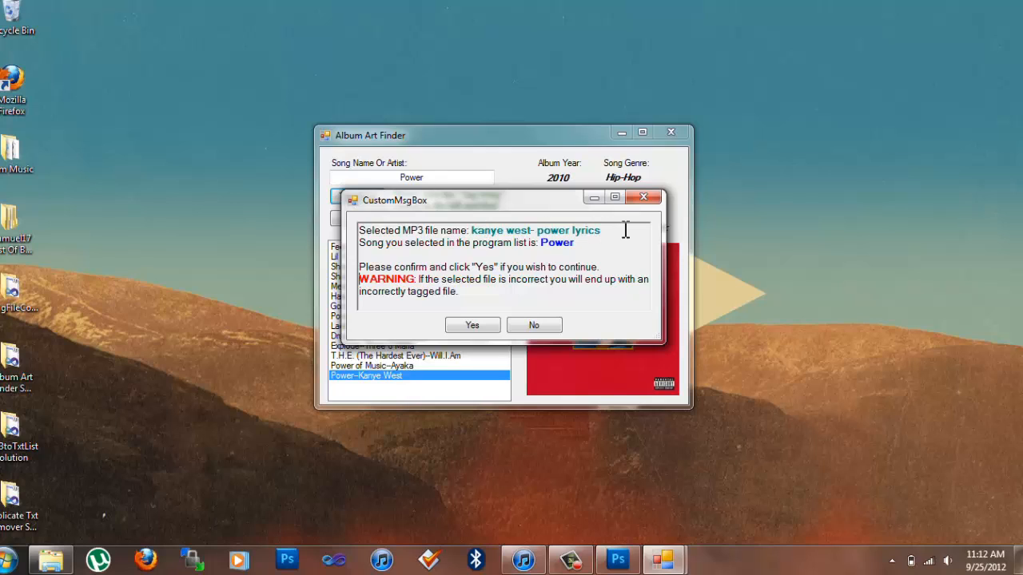
{"action": "mouse_move", "coordinate": [505, 273]}
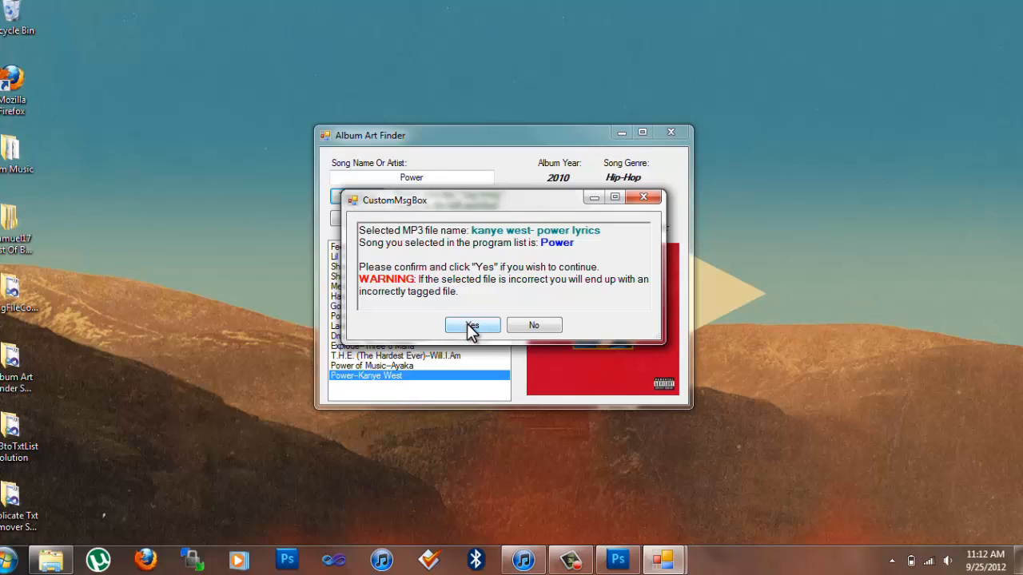
- Accept the CustomMsgBox prompt matching the file to Power
{"action": "left_click", "coordinate": [471, 325]}
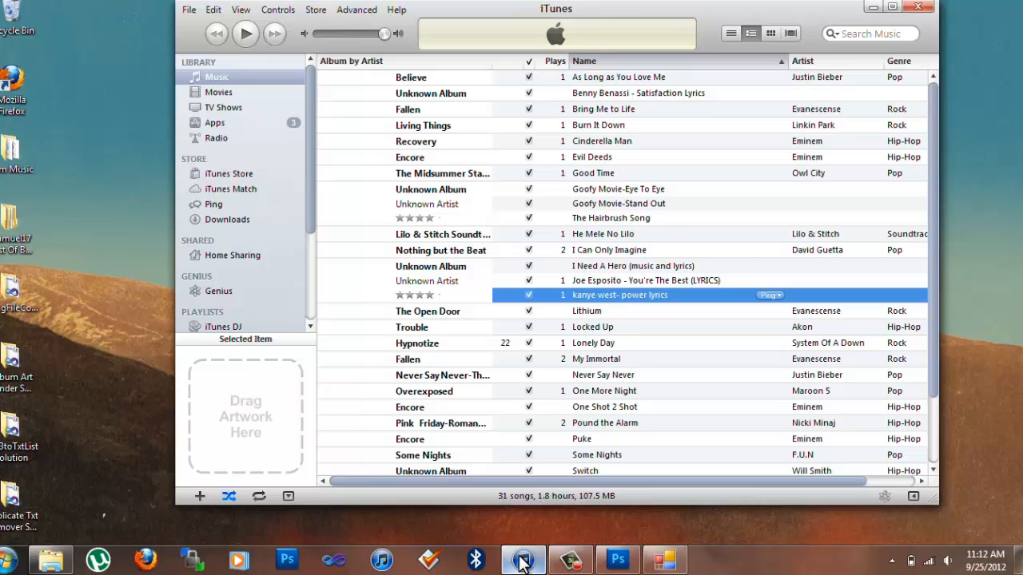
{"action": "mouse_move", "coordinate": [651, 306]}
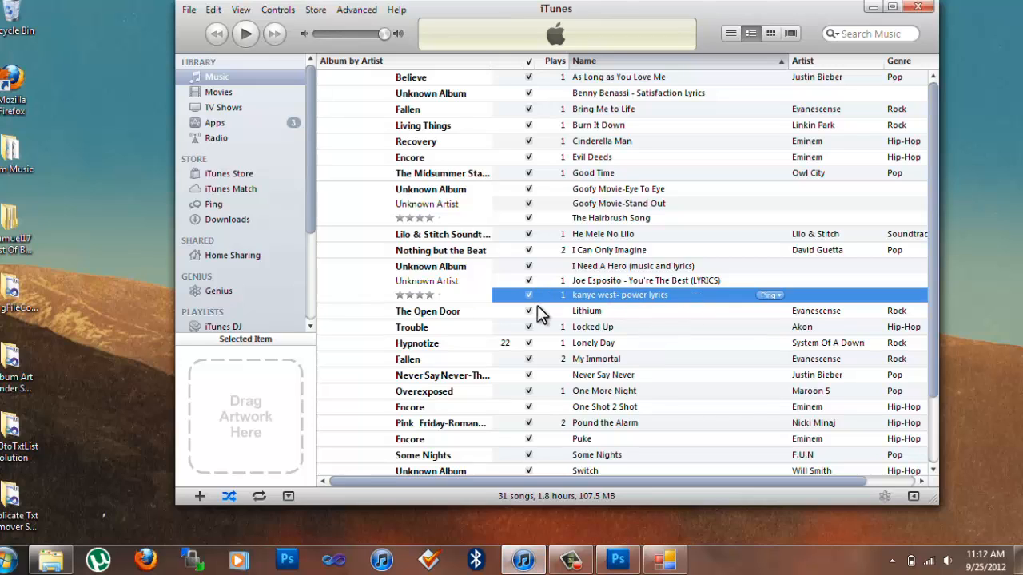
{"action": "mouse_move", "coordinate": [654, 313]}
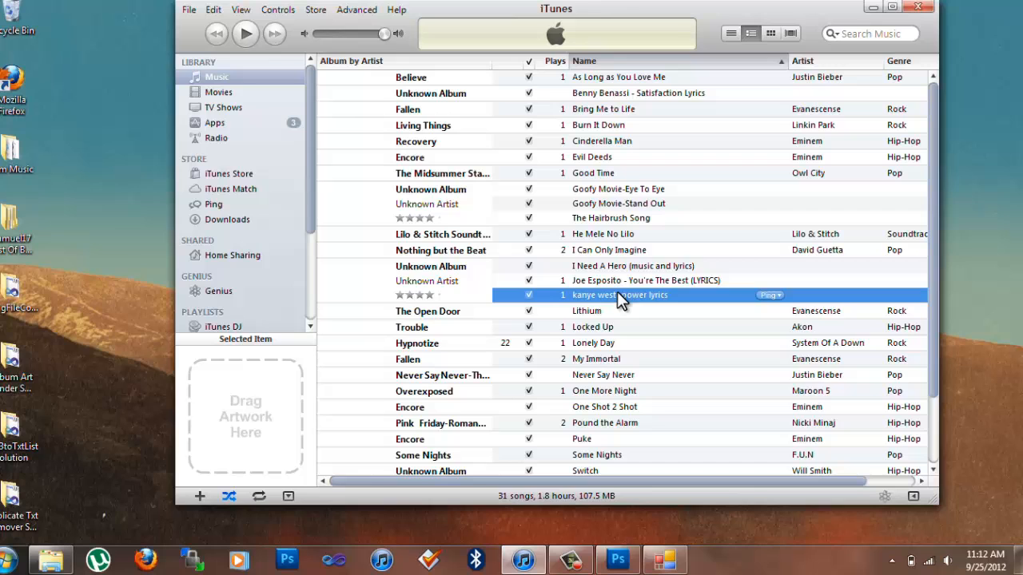
- Review the track's Get Info artwork and details showing Power by Kanye West, 2010
{"action": "right_click", "coordinate": [620, 295]}
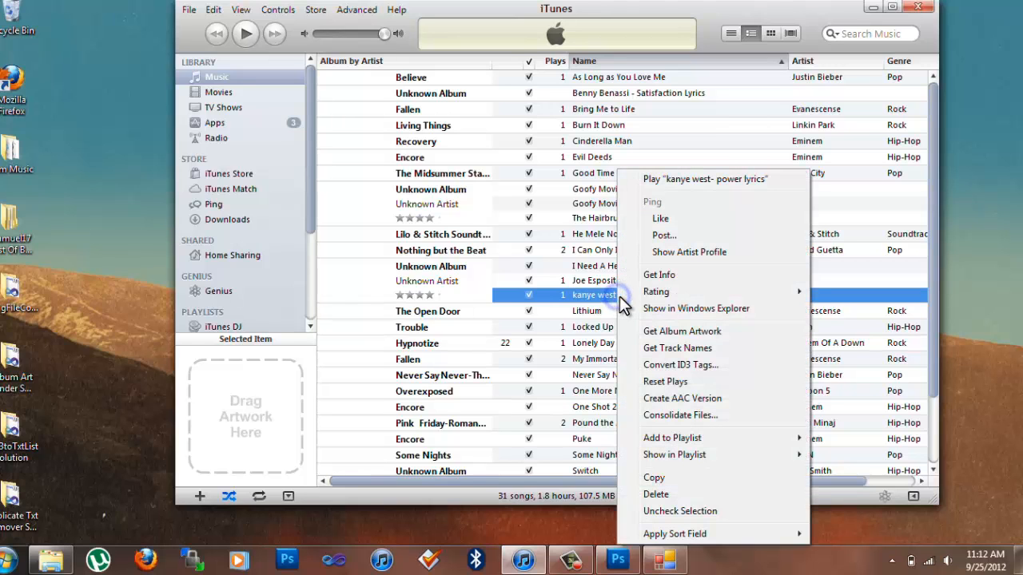
{"action": "left_click", "coordinate": [658, 274]}
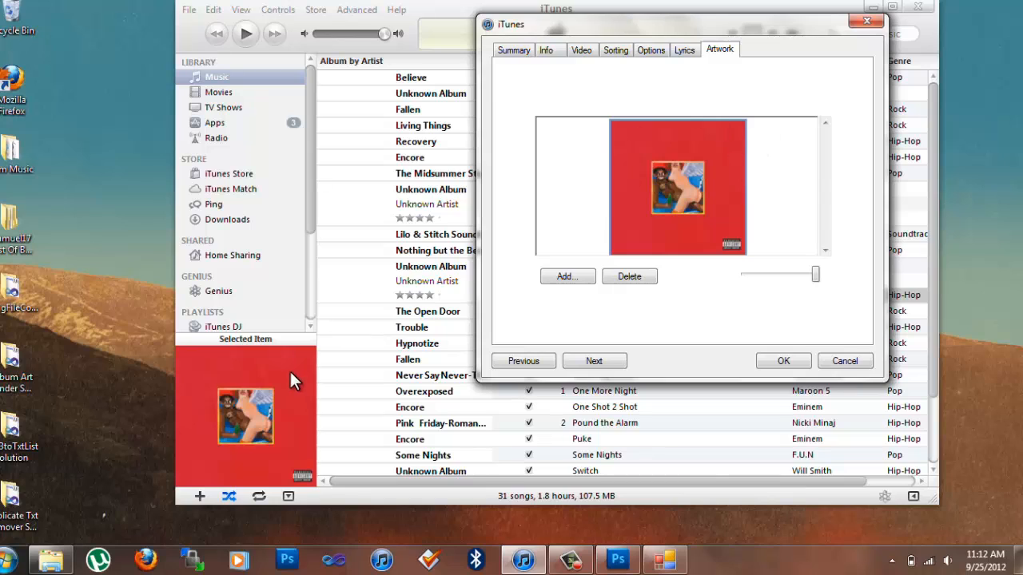
{"action": "left_click", "coordinate": [545, 50]}
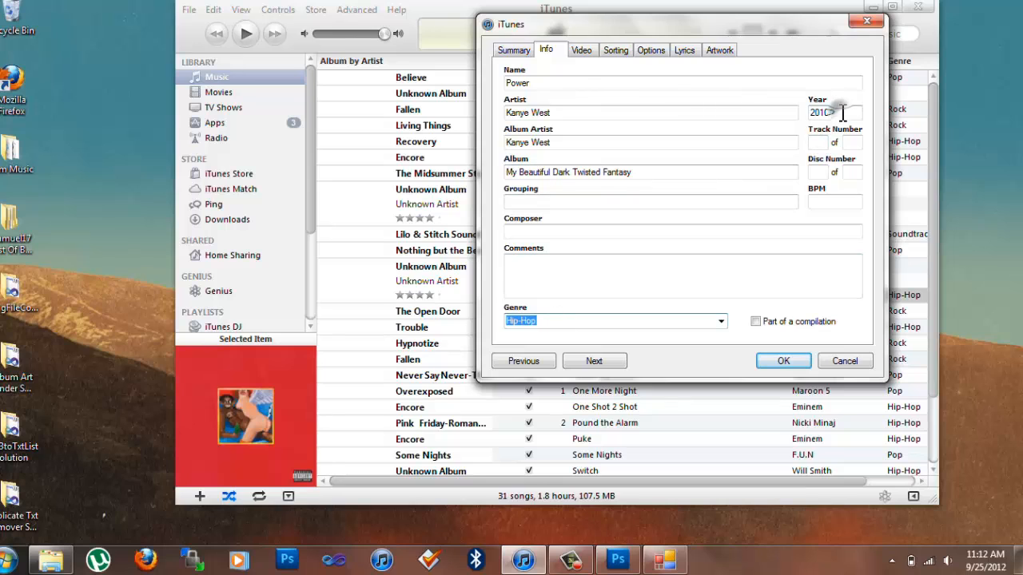
{"action": "left_click", "coordinate": [783, 360]}
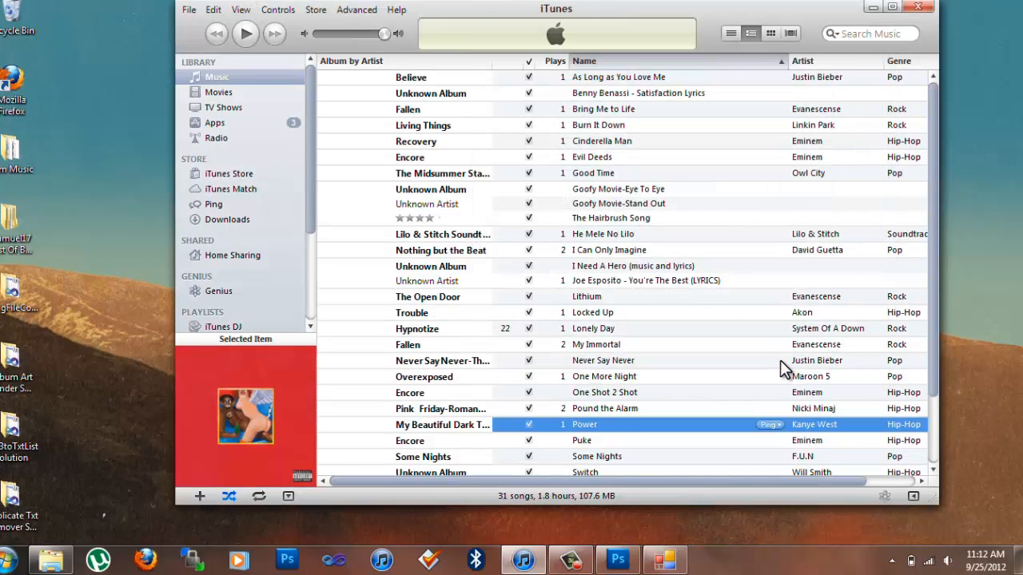
{"action": "mouse_move", "coordinate": [487, 431]}
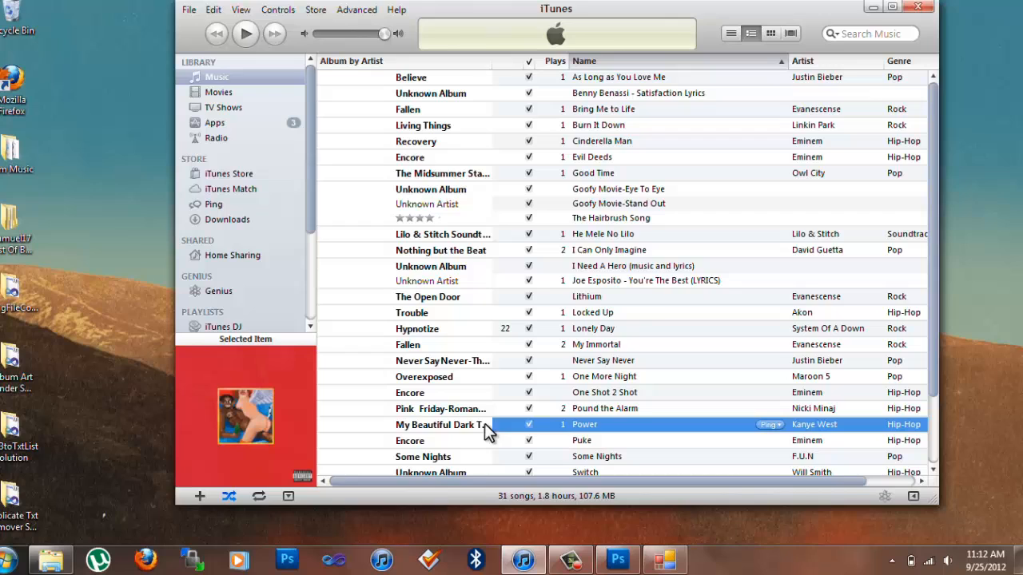
{"action": "mouse_move", "coordinate": [543, 287]}
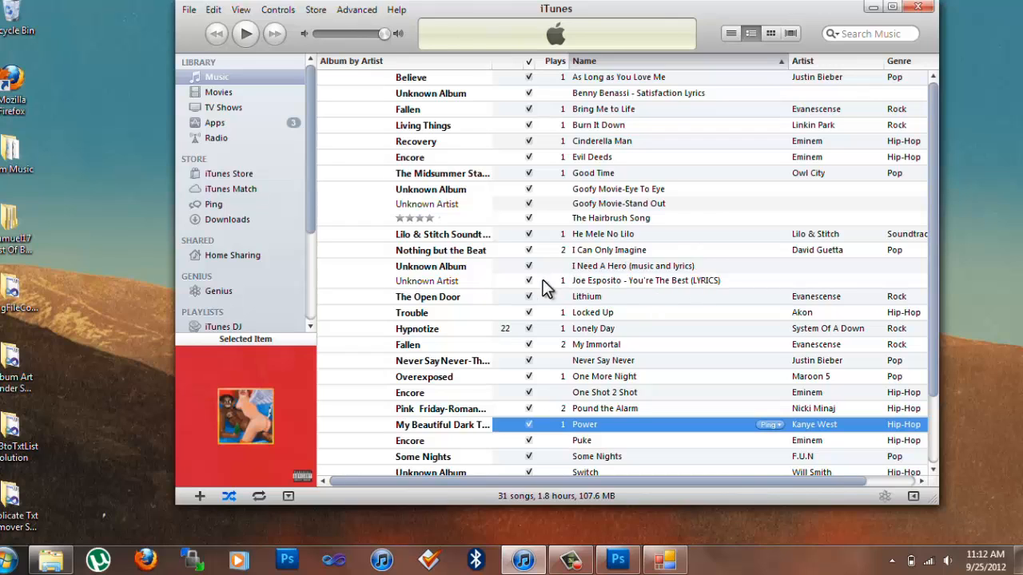
{"action": "mouse_move", "coordinate": [533, 433]}
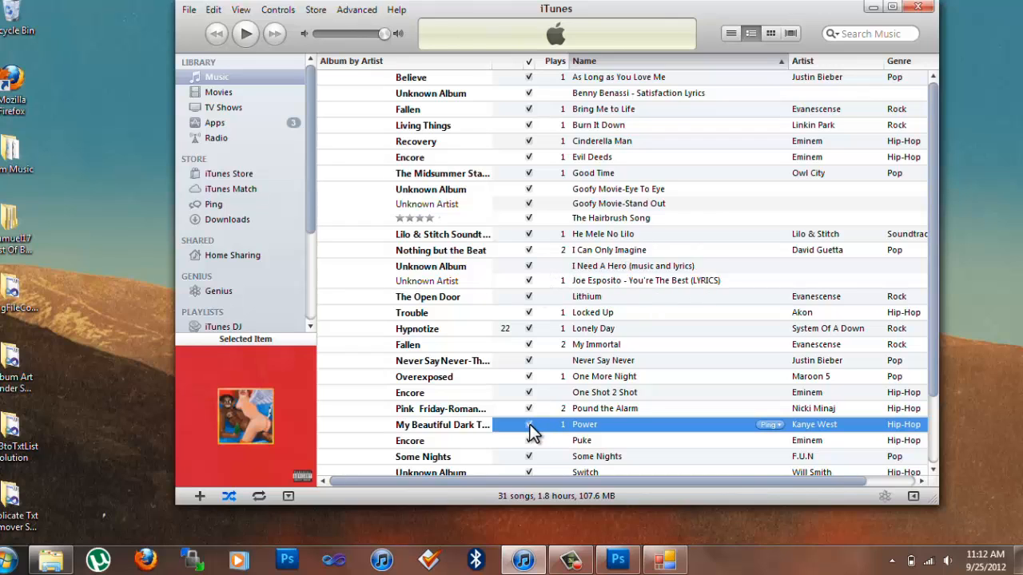
{"action": "mouse_move", "coordinate": [674, 490]}
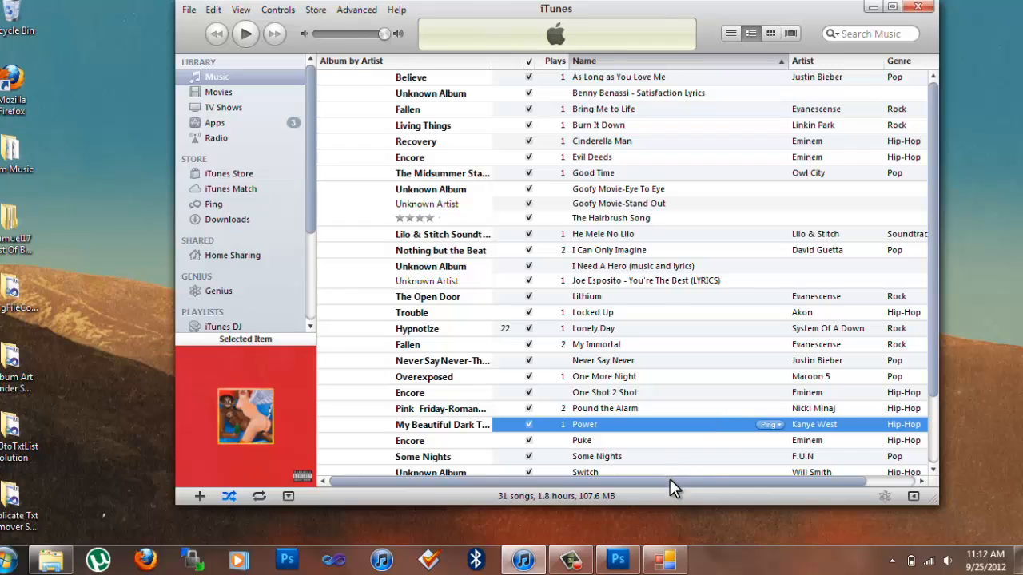
{"action": "mouse_move", "coordinate": [619, 486]}
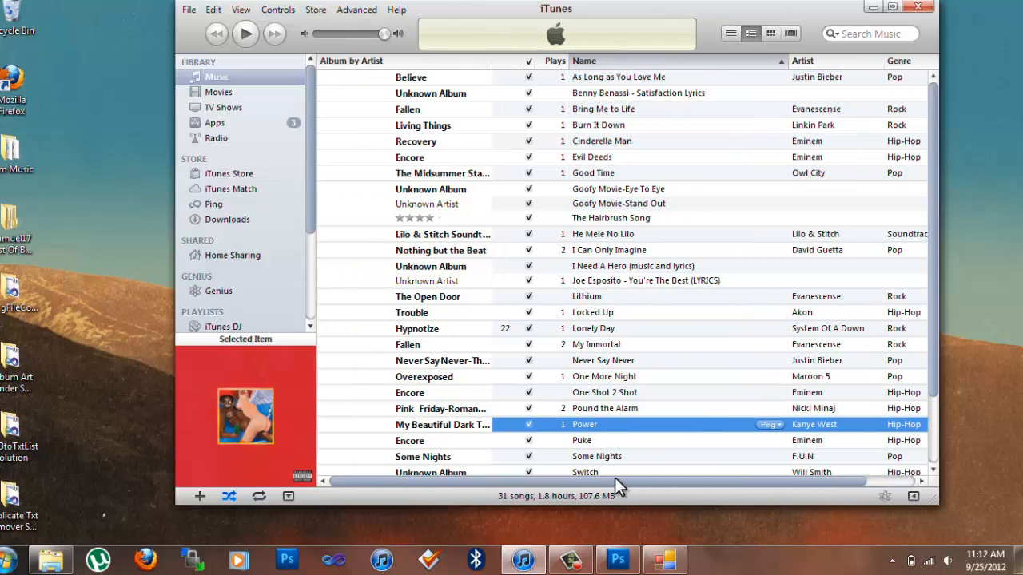